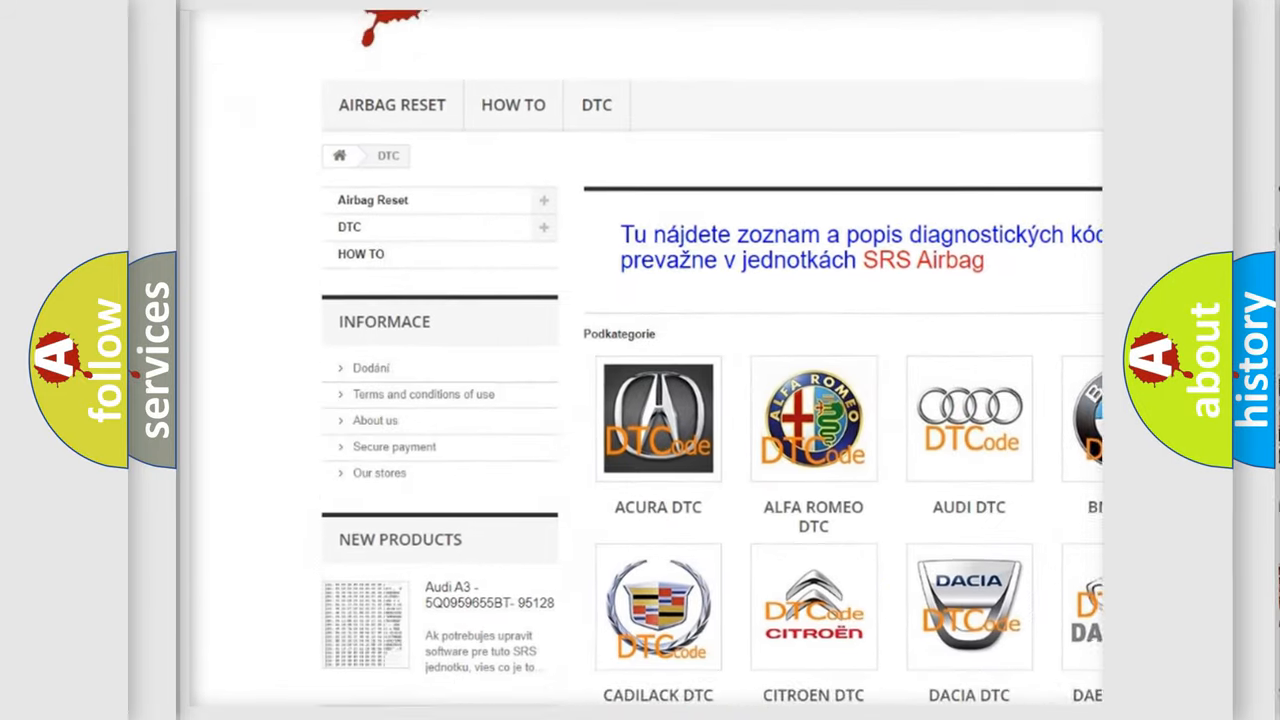
scroll(down, 3)
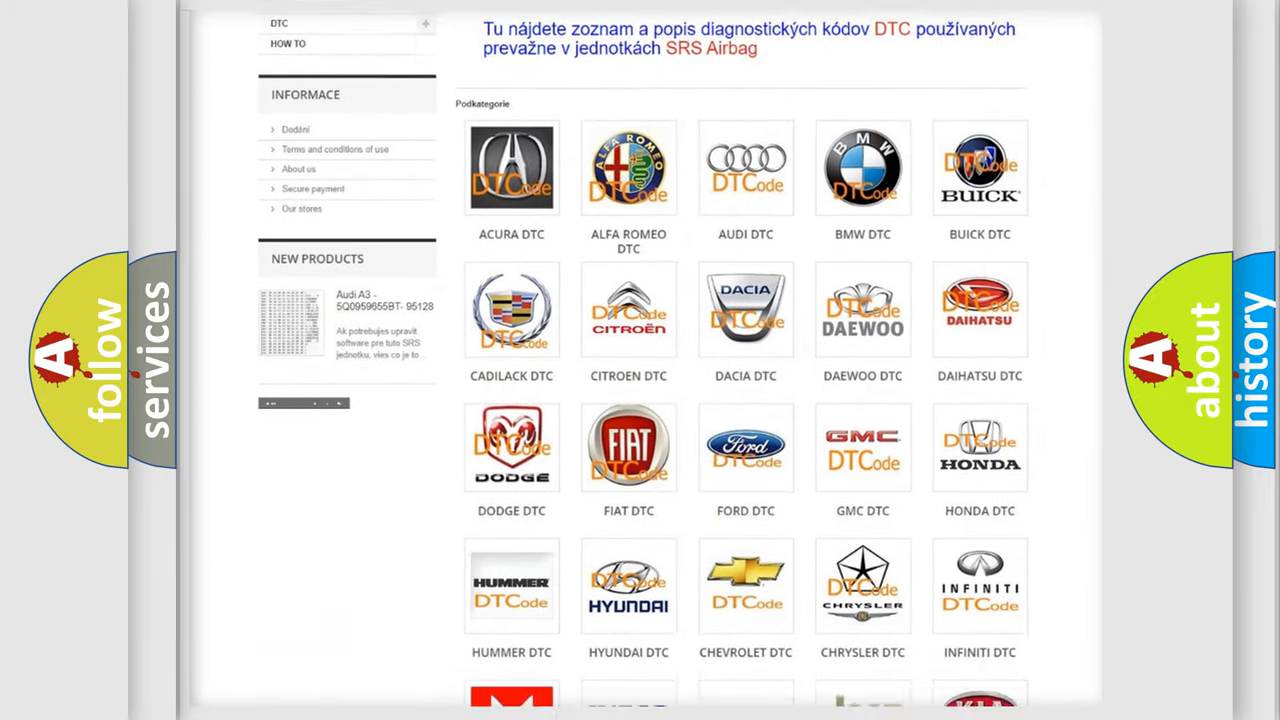
scroll(down, 3)
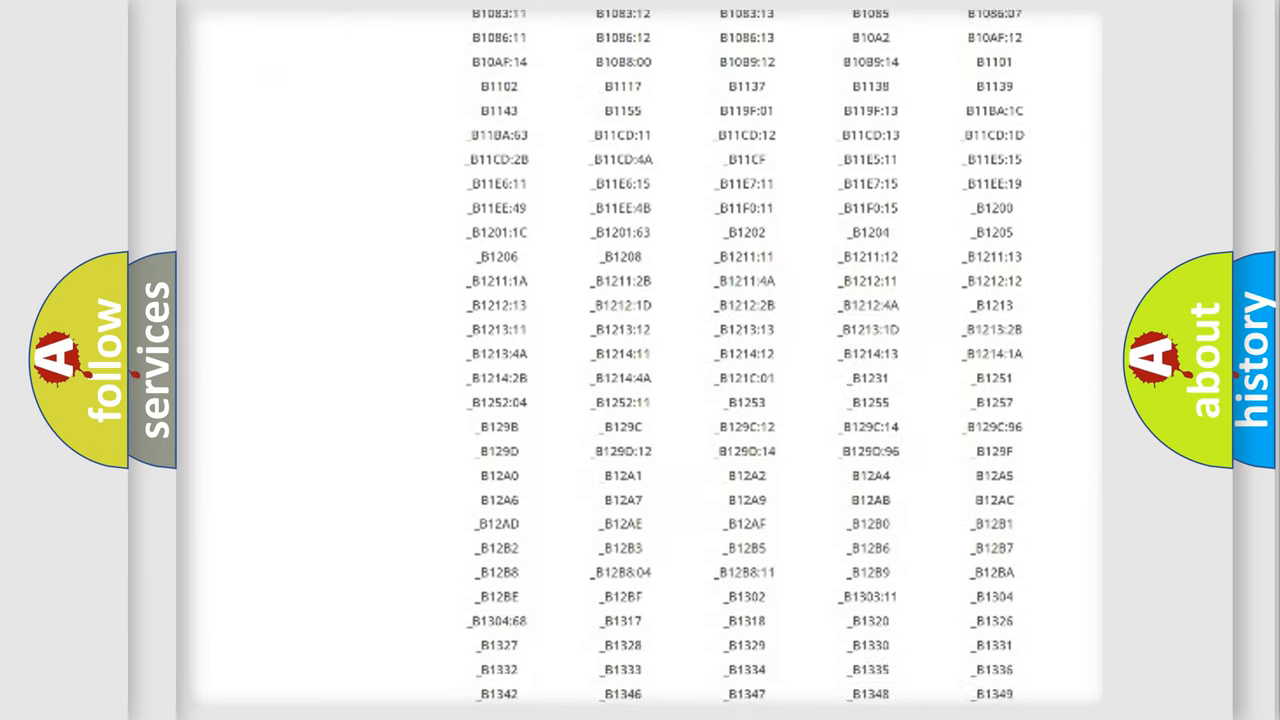
scroll(down, 3)
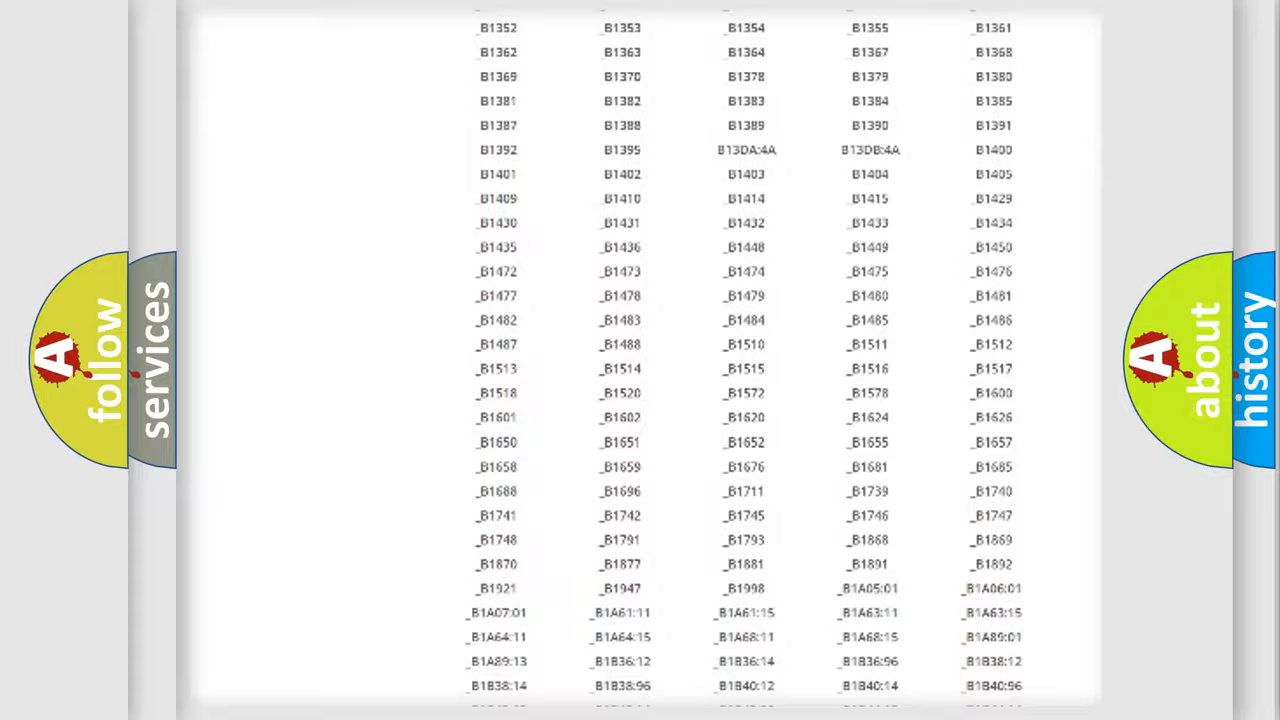
scroll(up, 3)
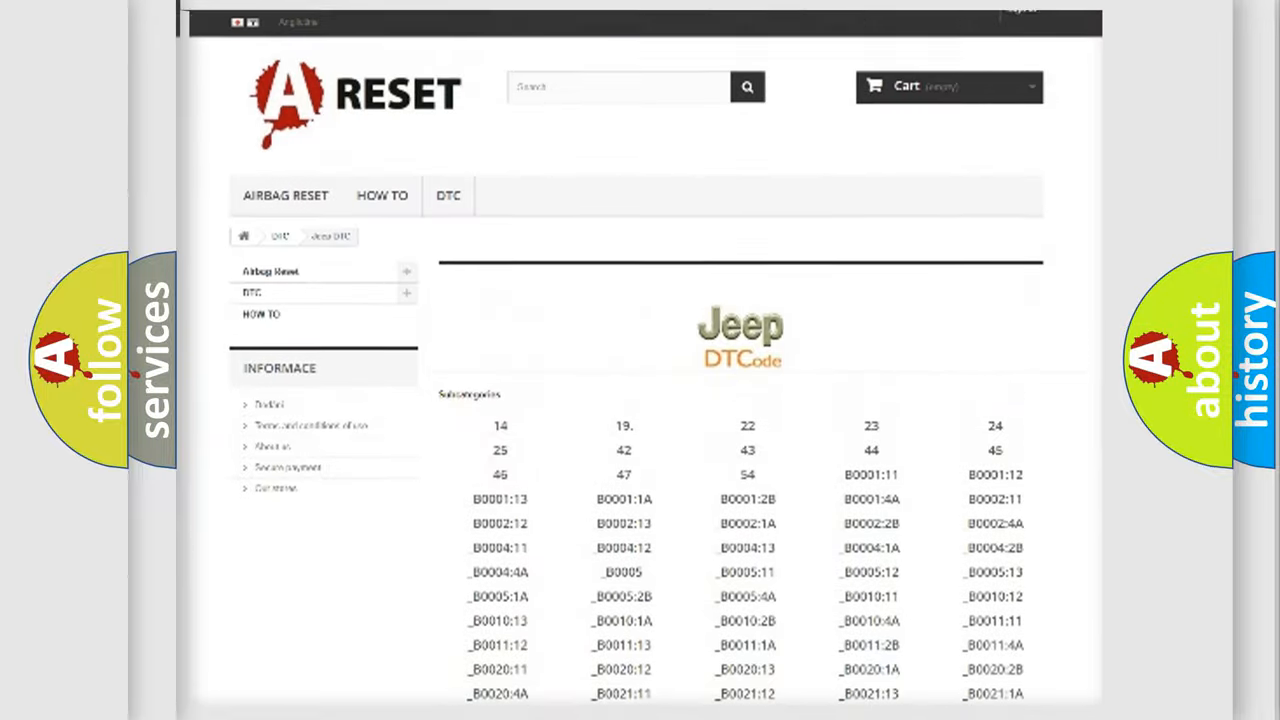